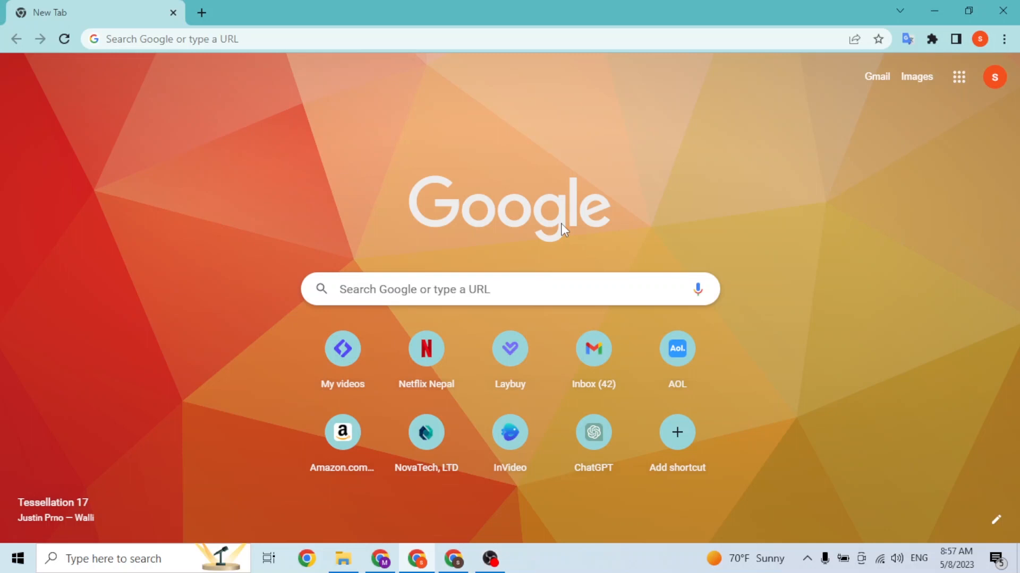
mouse_move(546, 275)
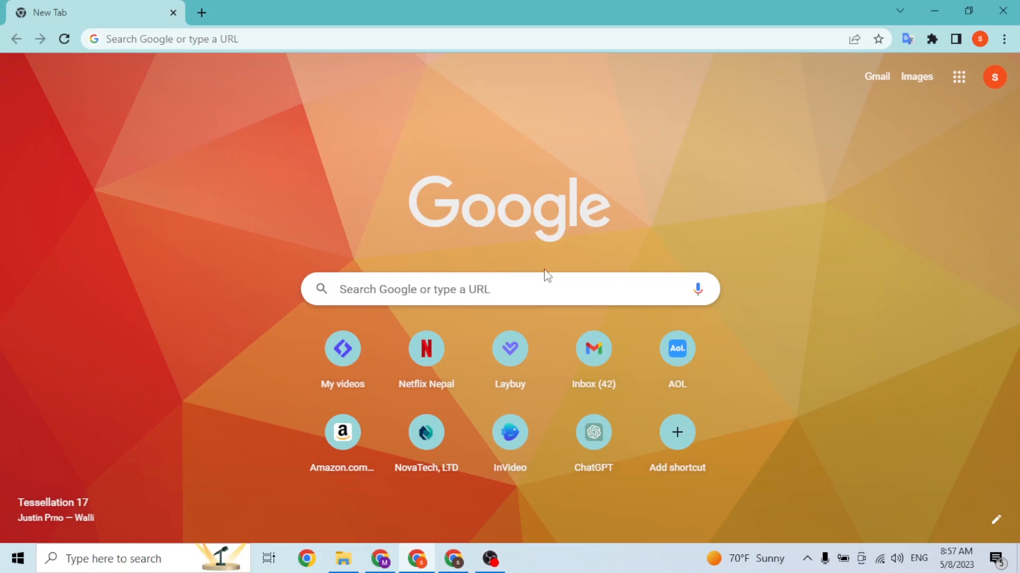
mouse_move(543, 259)
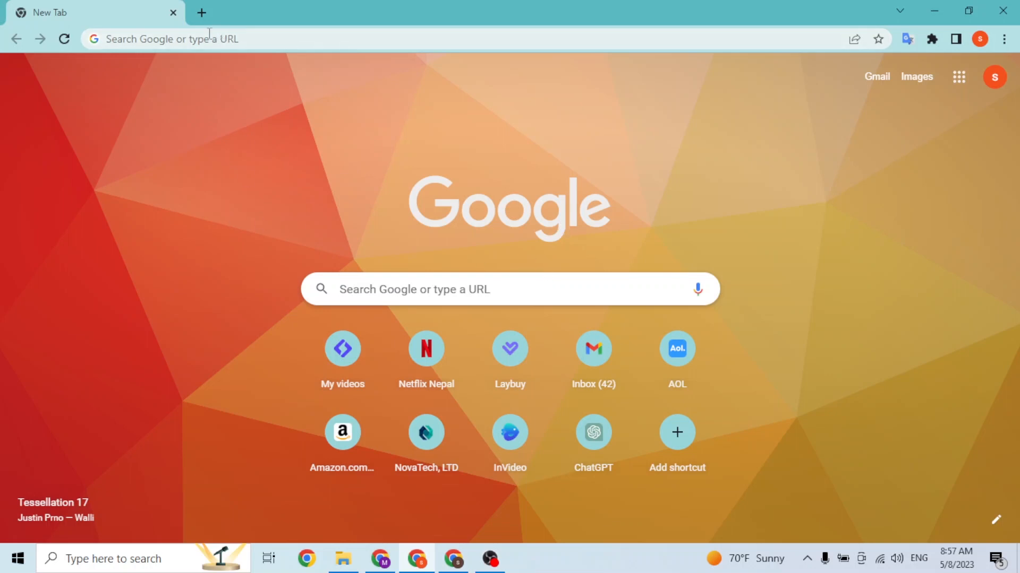
Load nike.com in the browser tab, replacing the typed netflix.com address
text(netflix.com)
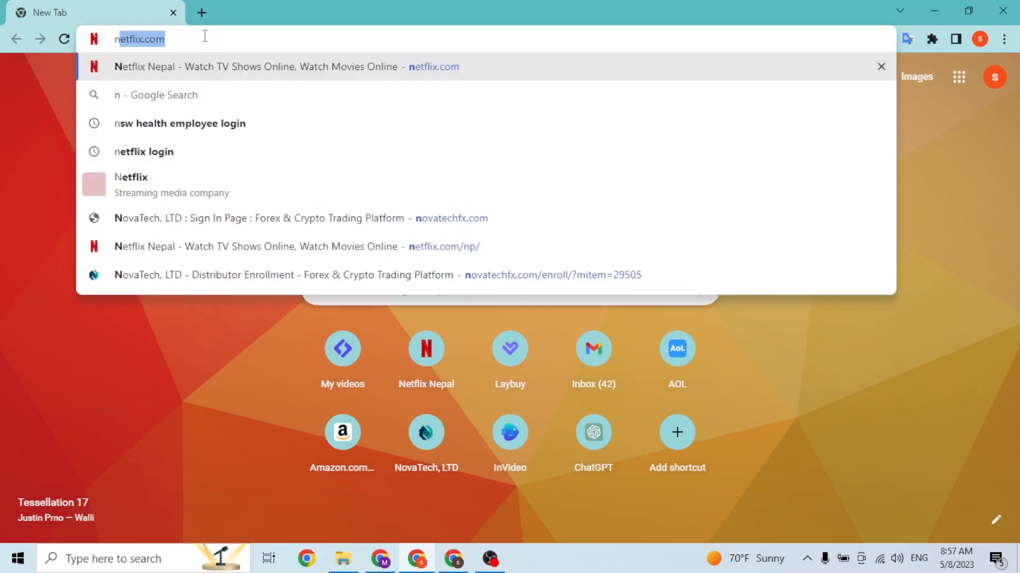
text(nike.com)
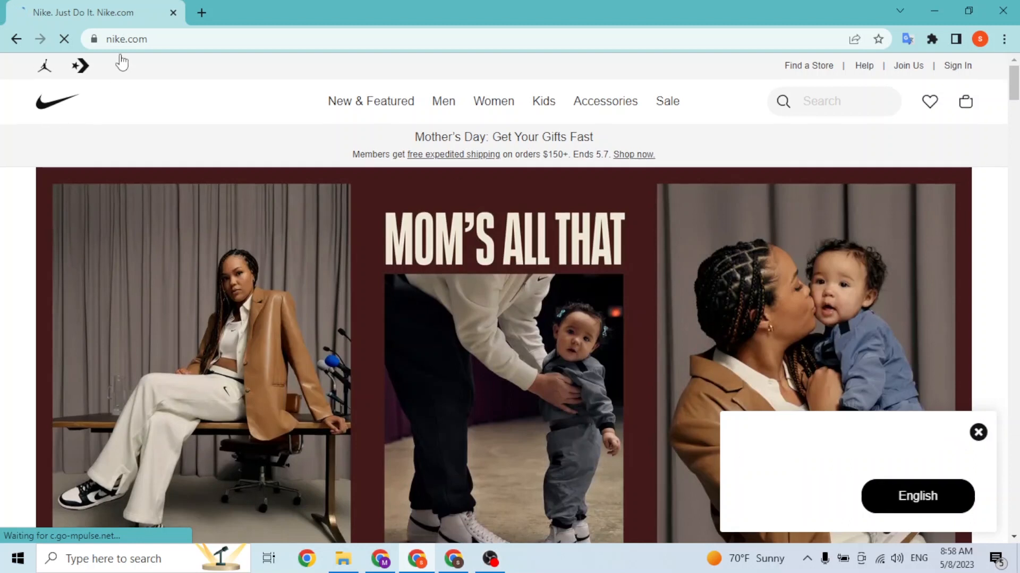
click(977, 431)
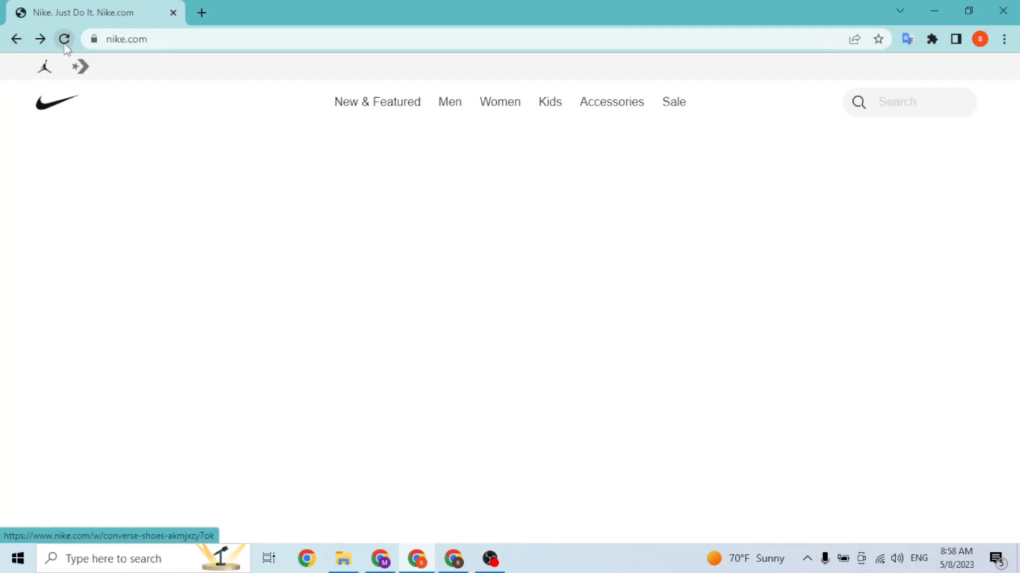
Reload nike.com so the Mother's Day banner and free-shipping message appear
click(64, 39)
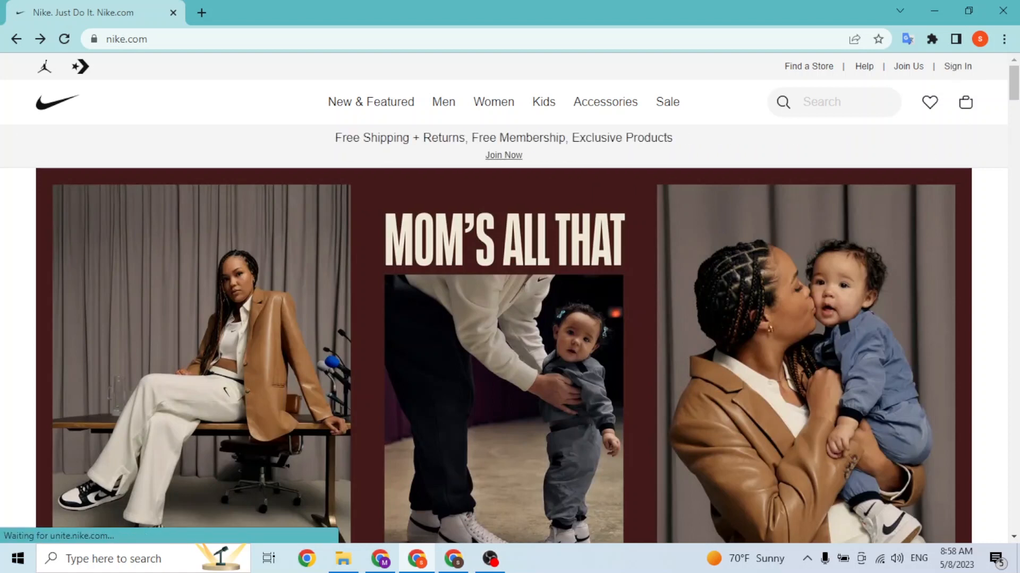
Enter the saved email on Nike's sign-in page and continue to the password step
click(957, 66)
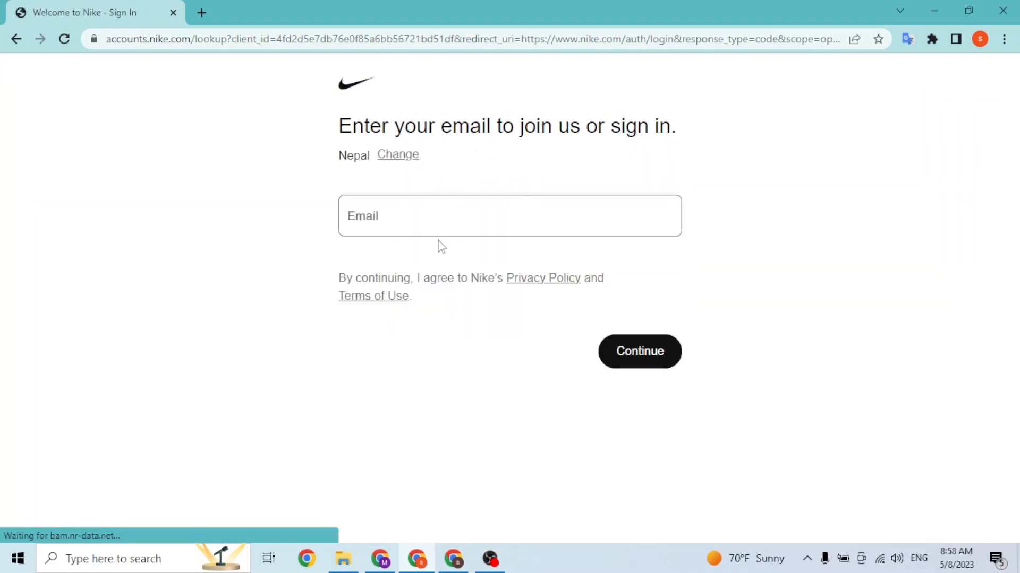
click(509, 215)
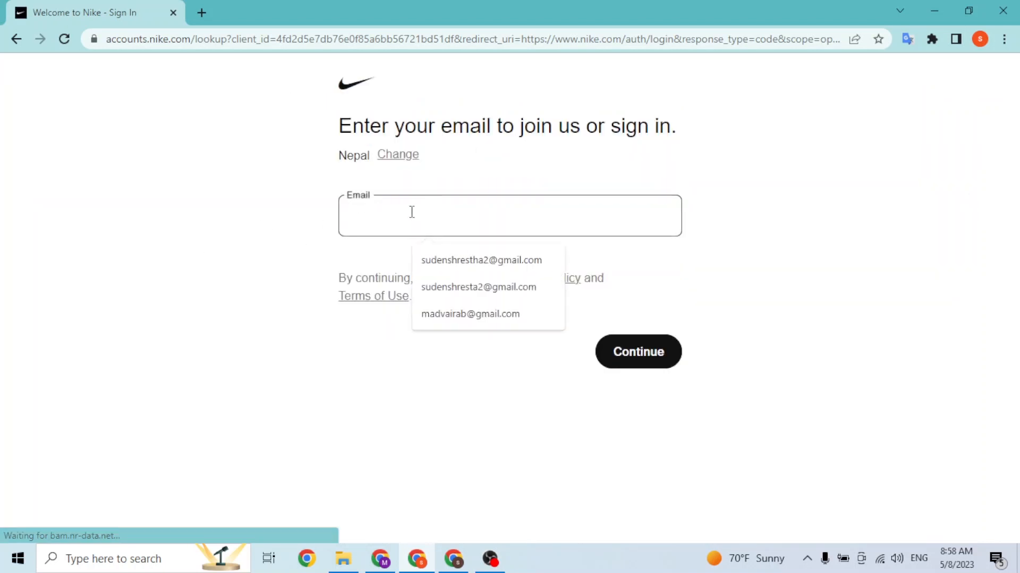
click(481, 259)
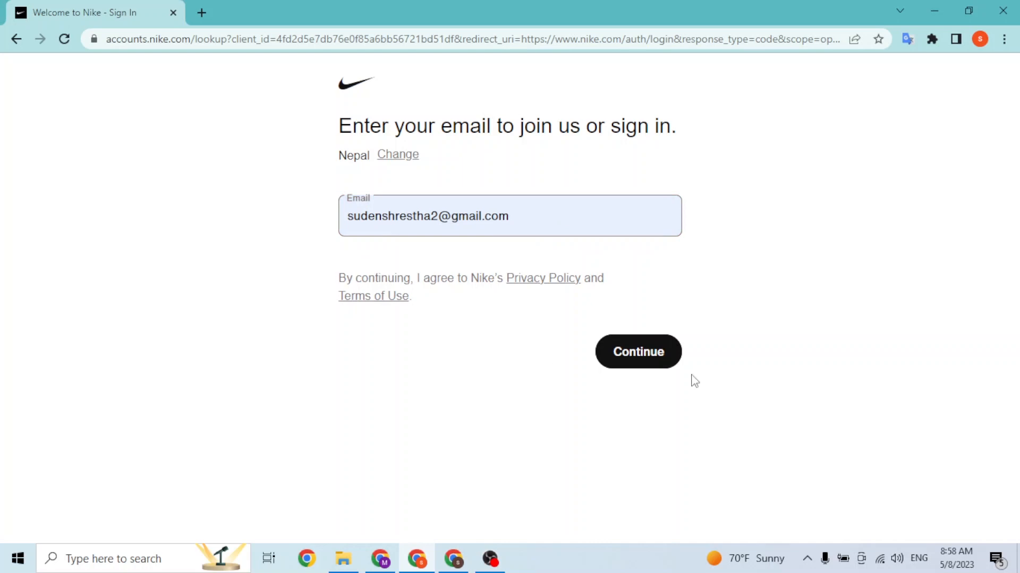
click(637, 351)
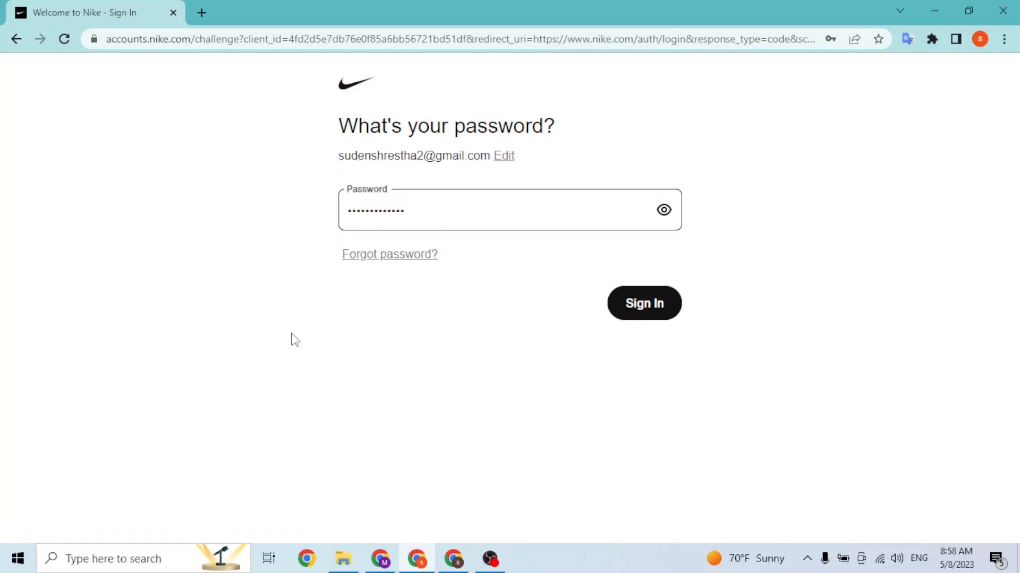
mouse_move(517, 176)
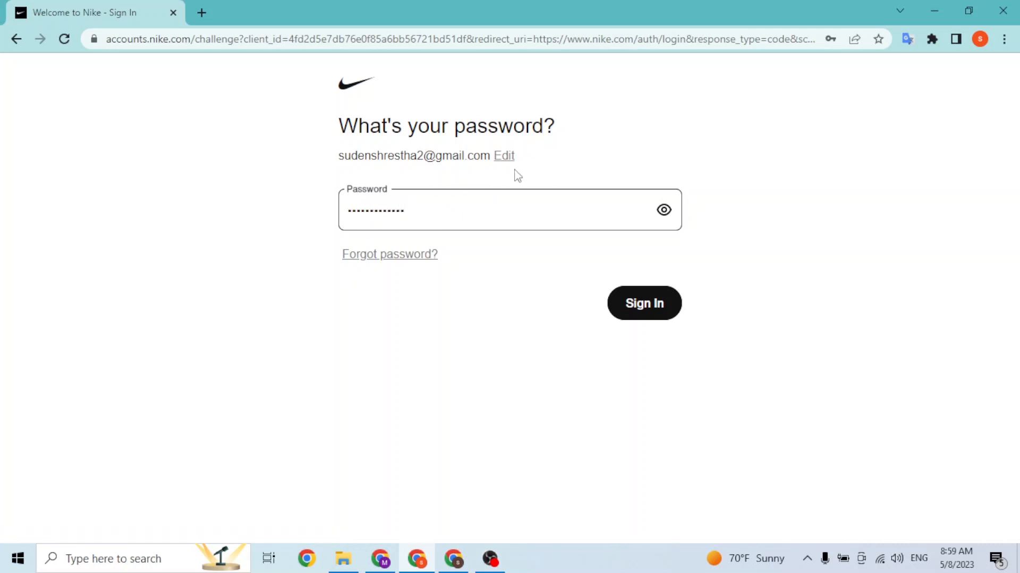
mouse_move(507, 159)
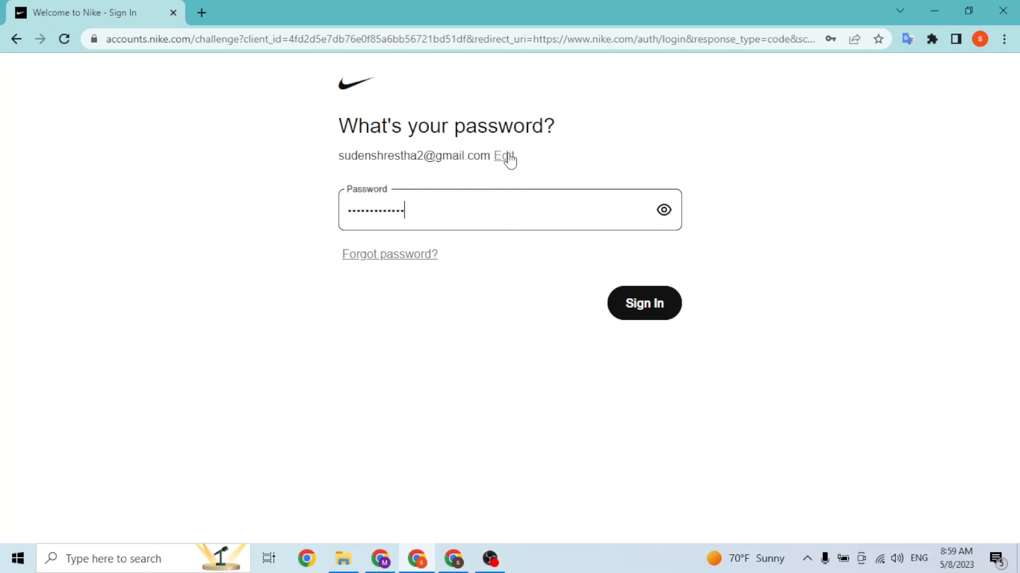
mouse_move(539, 226)
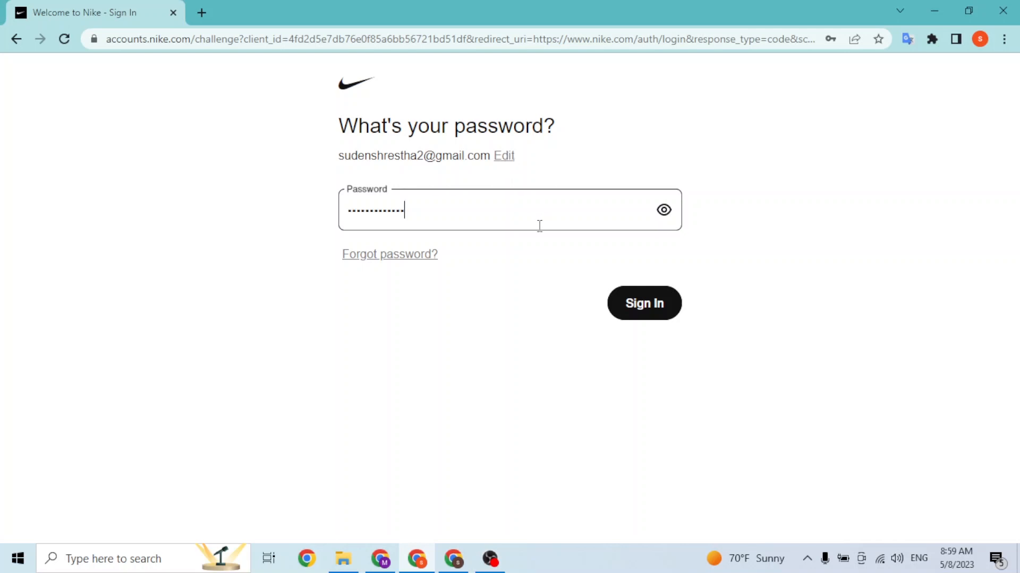